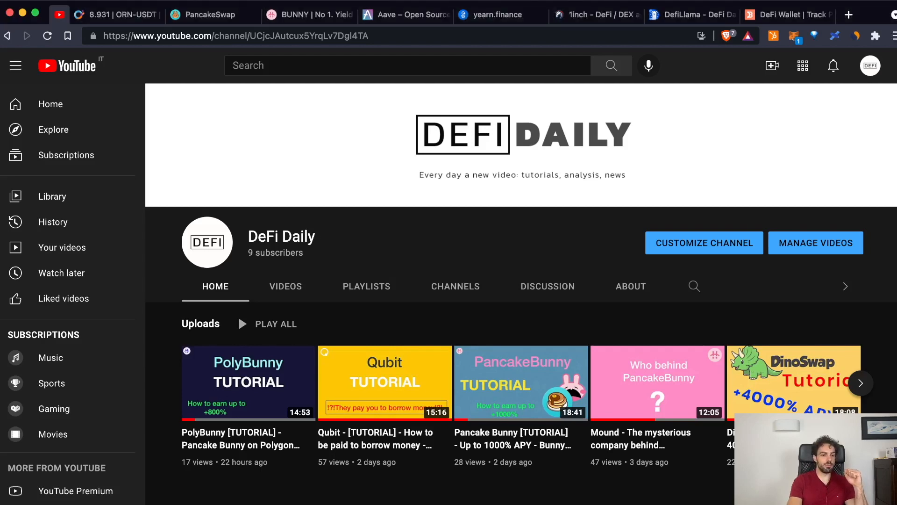
Show the Orion Protocol ORN/USDT trading page with its price chart and order book.
click(111, 14)
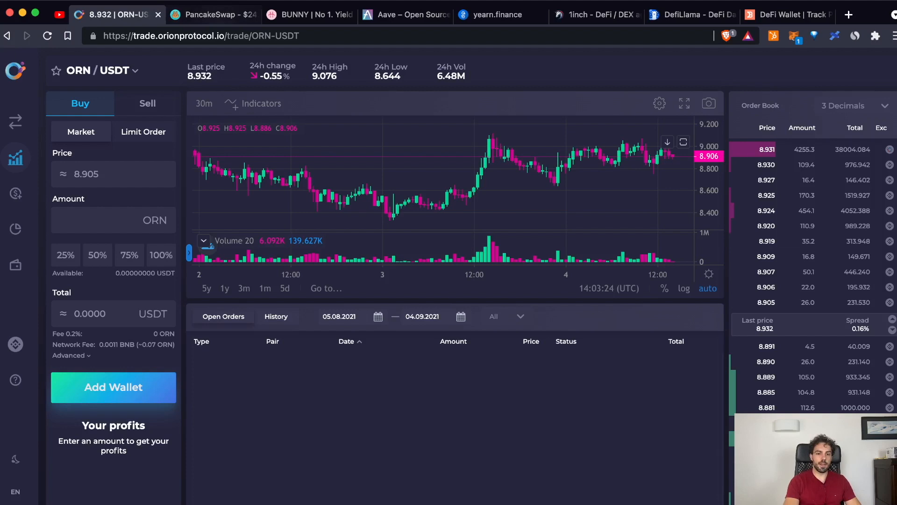
On PancakeSwap, pick ADA as the token to receive, then view the Liquidity overview.
click(212, 15)
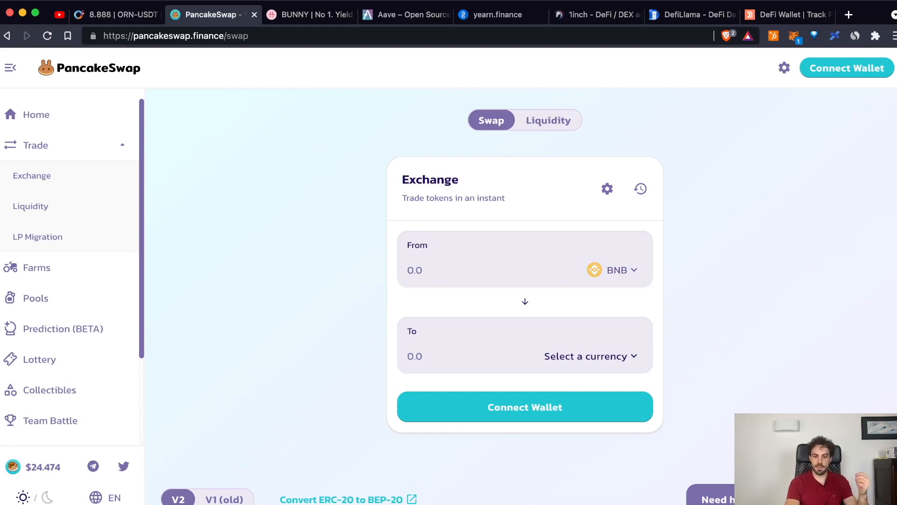
click(591, 355)
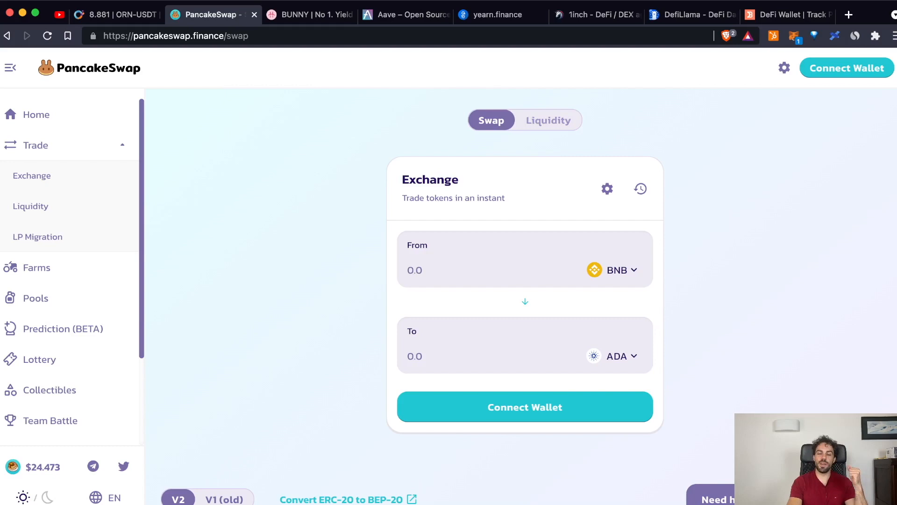
click(548, 120)
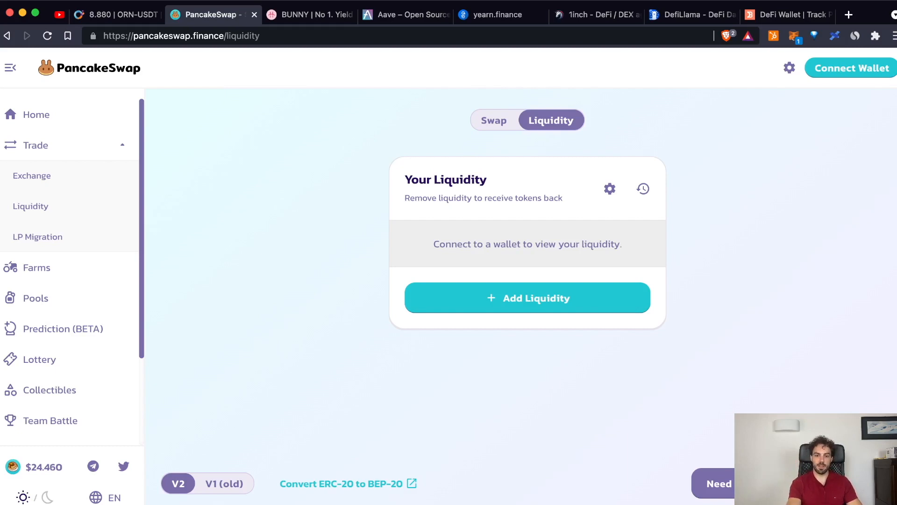
Start adding liquidity with BNB and ADA as the two pool tokens.
click(491, 120)
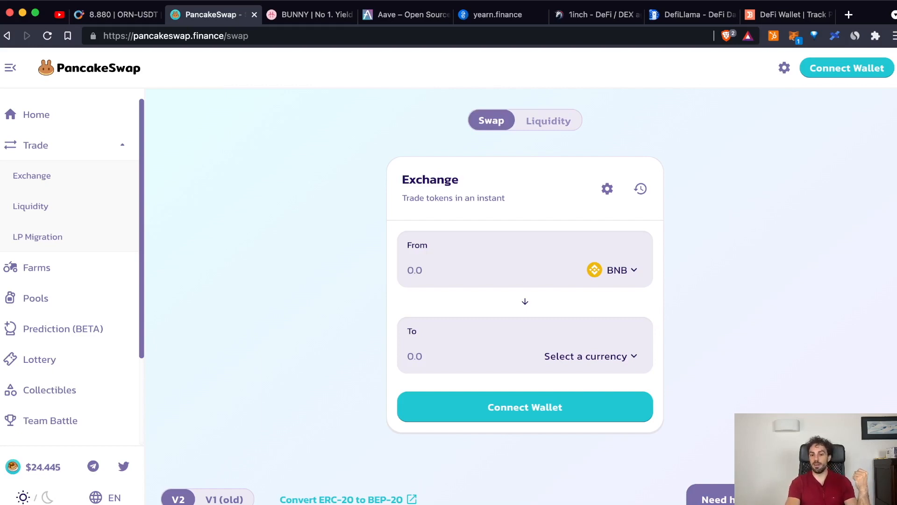
click(550, 120)
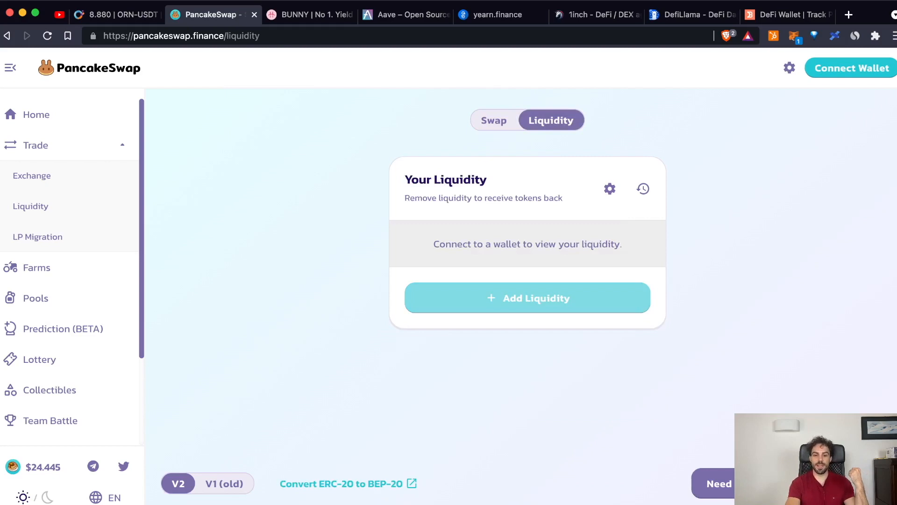
click(526, 298)
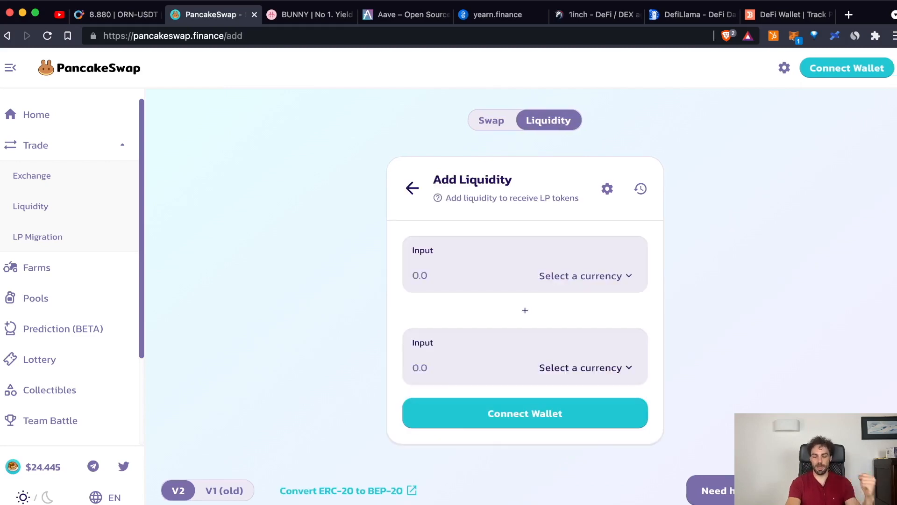
click(580, 275)
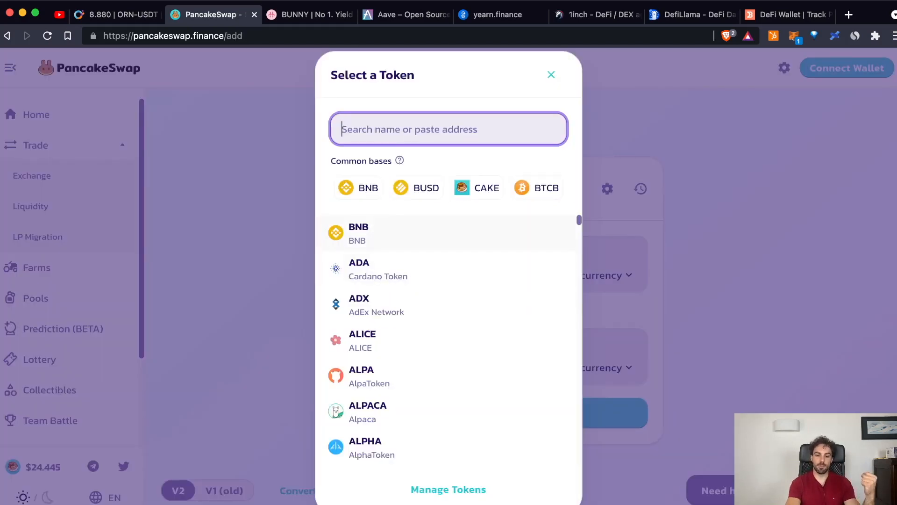
click(359, 232)
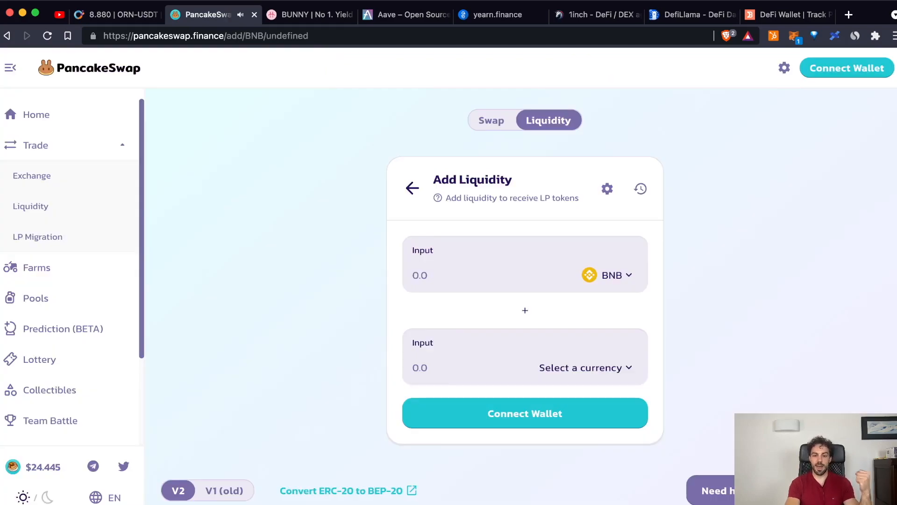
click(584, 368)
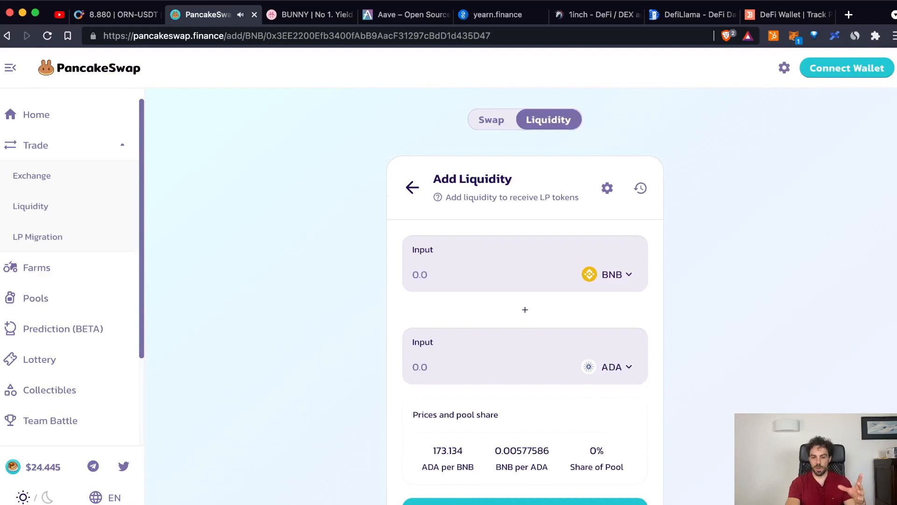
Review the BNB–ADA prices and 0% pool share, then return to the swap form.
scroll(down, 3)
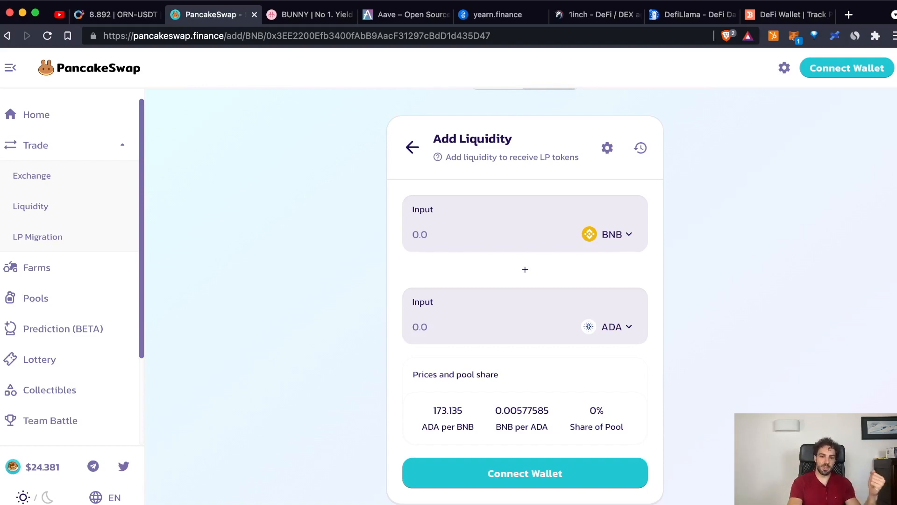
scroll(up, 3)
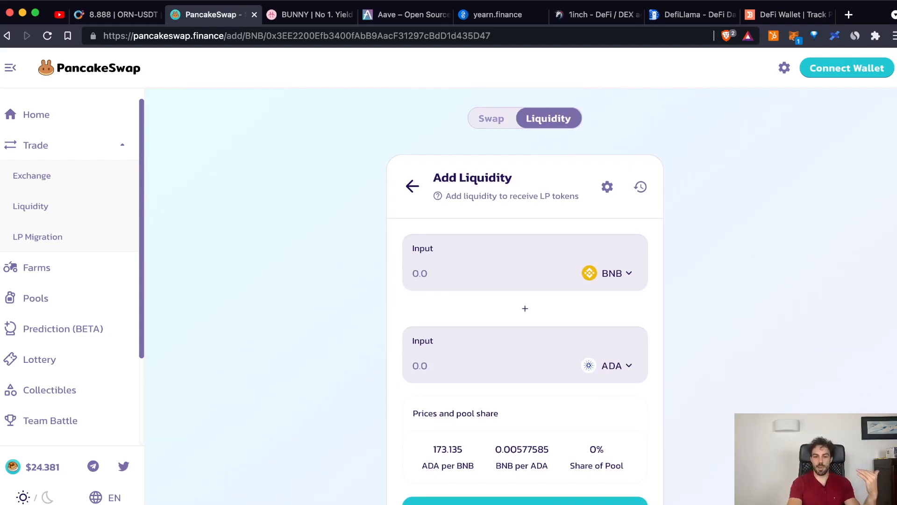
click(491, 118)
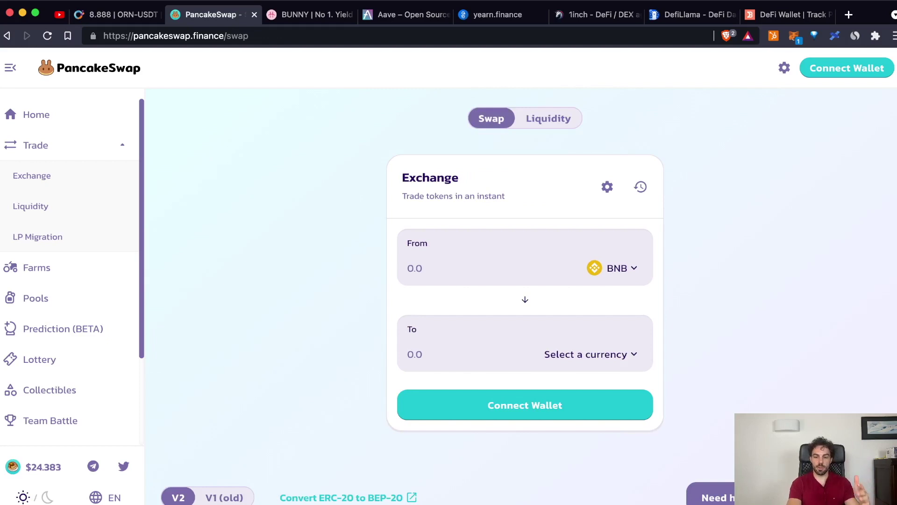
Choose ADA as the receive token, then view the Farms list with CAKE-BNB and BUSD-BNB.
click(589, 354)
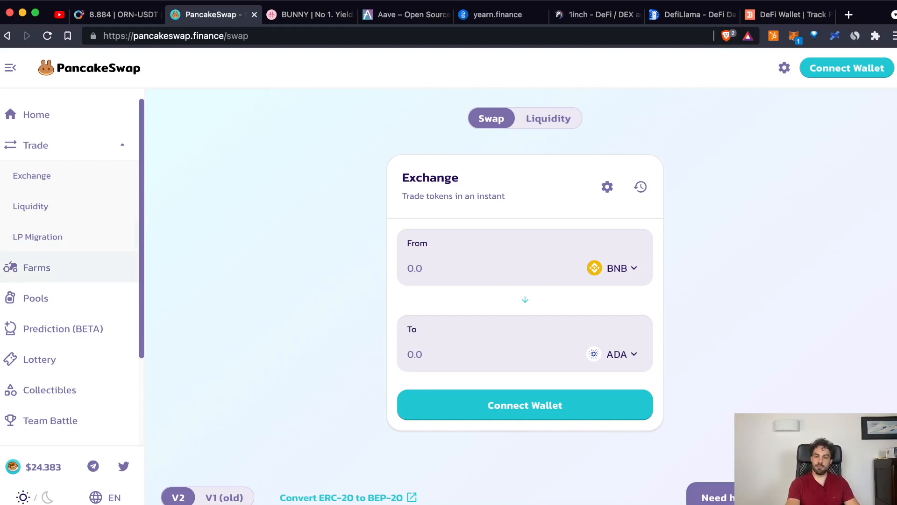
click(36, 268)
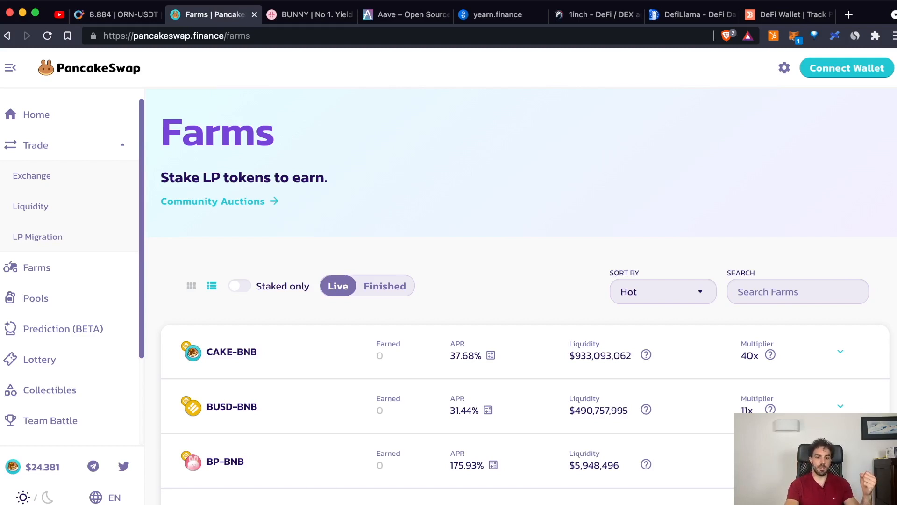
Scroll the farms and expand the CAKE-BNB farm details showing 0 CAKE earned.
scroll(down, 3)
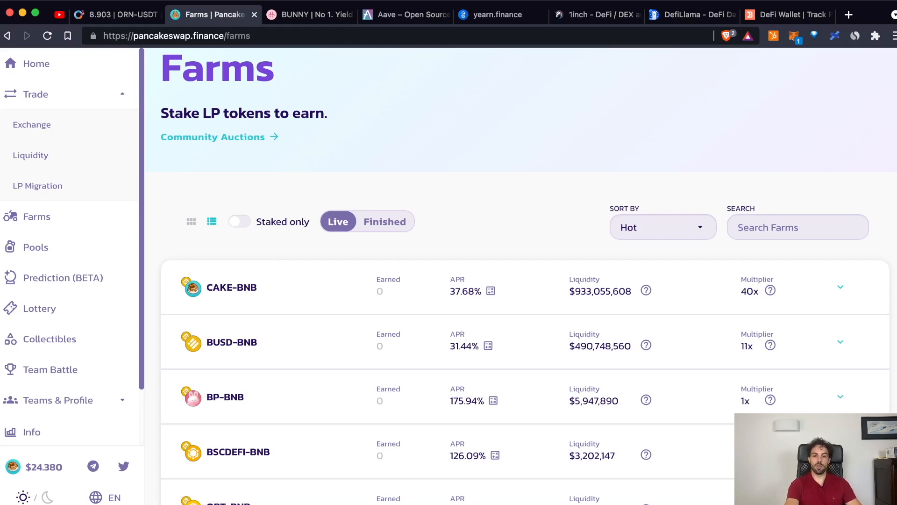
click(840, 287)
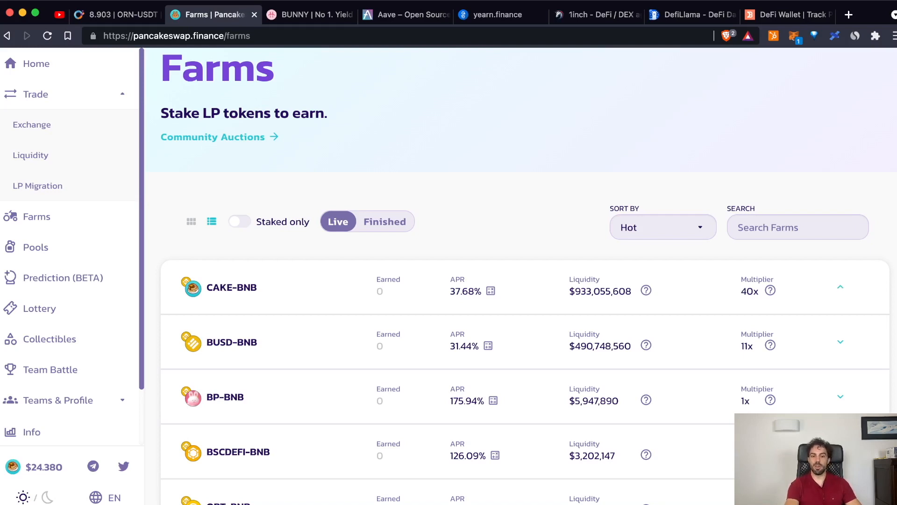
click(840, 287)
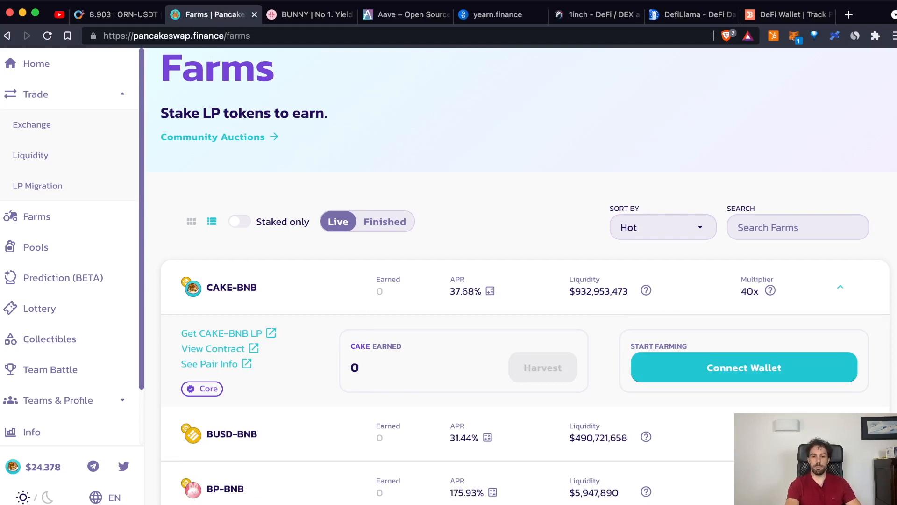
scroll(down, 3)
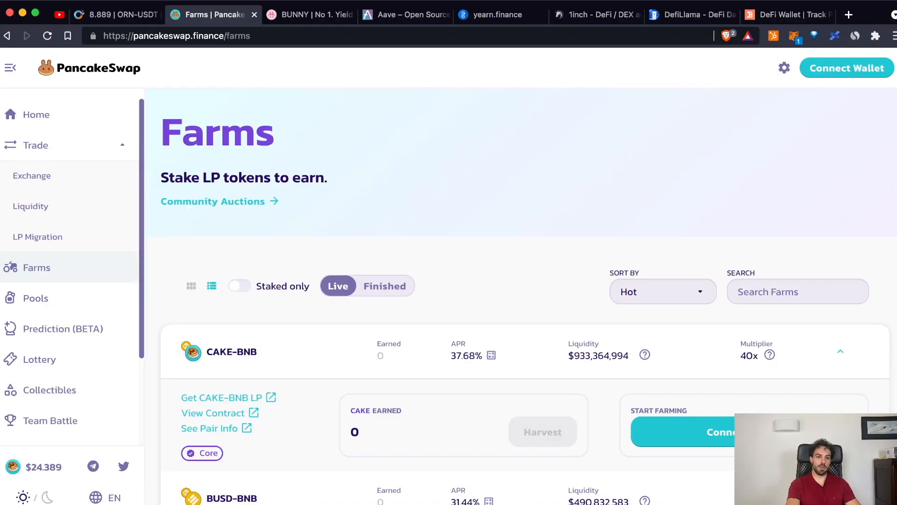
click(36, 298)
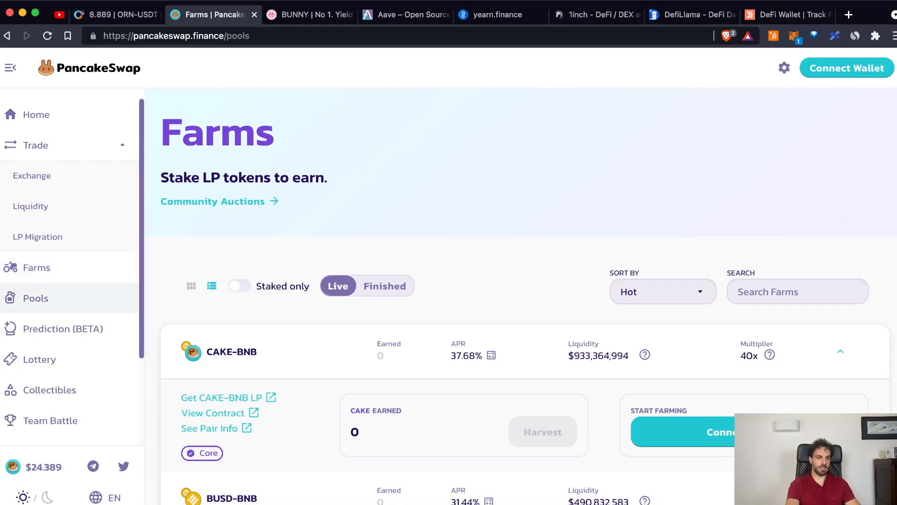
Load the Syrup Pools page and review the Auto CAKE and Manual CAKE pools.
click(36, 298)
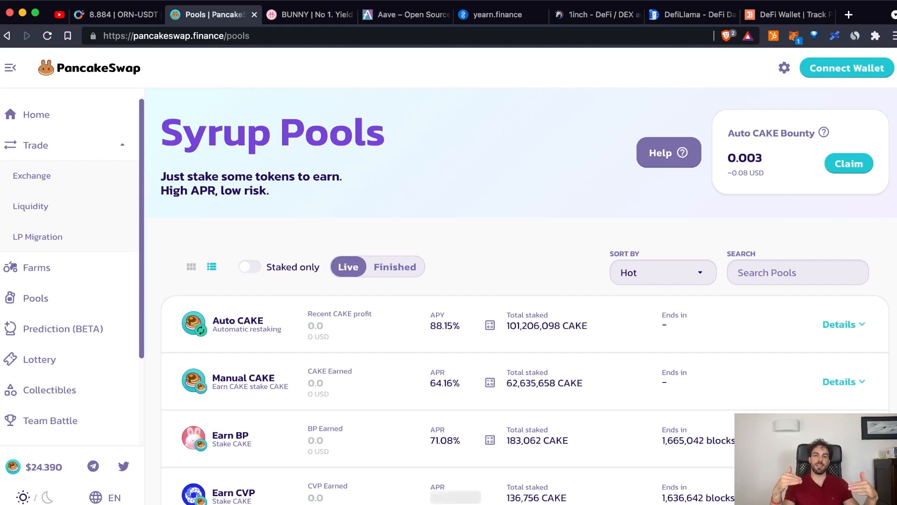
click(849, 163)
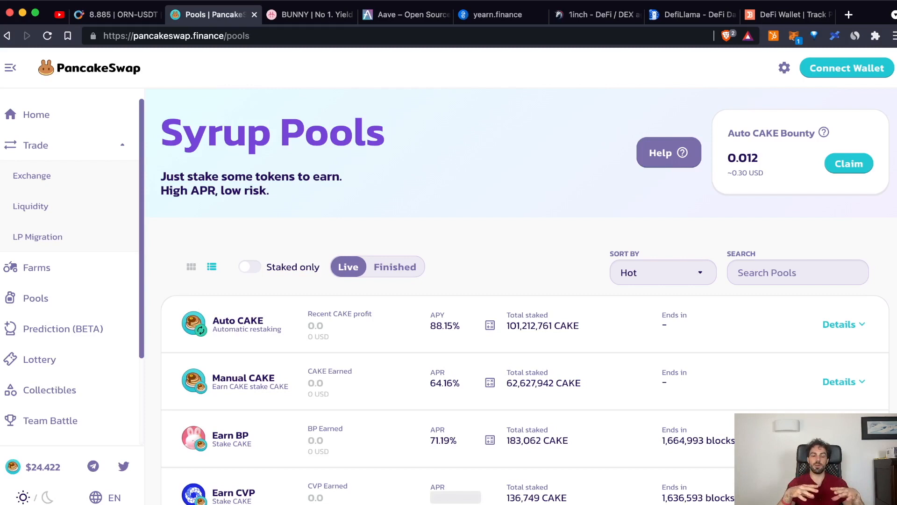
click(848, 163)
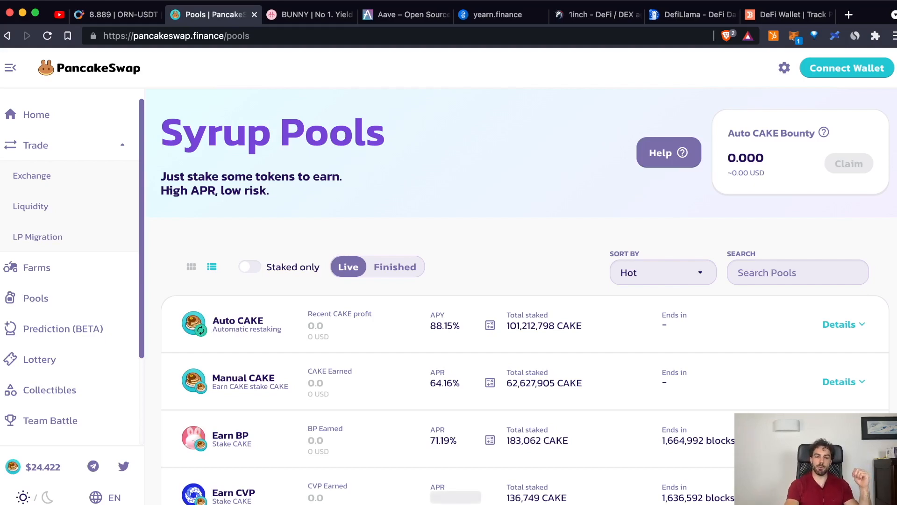
click(309, 14)
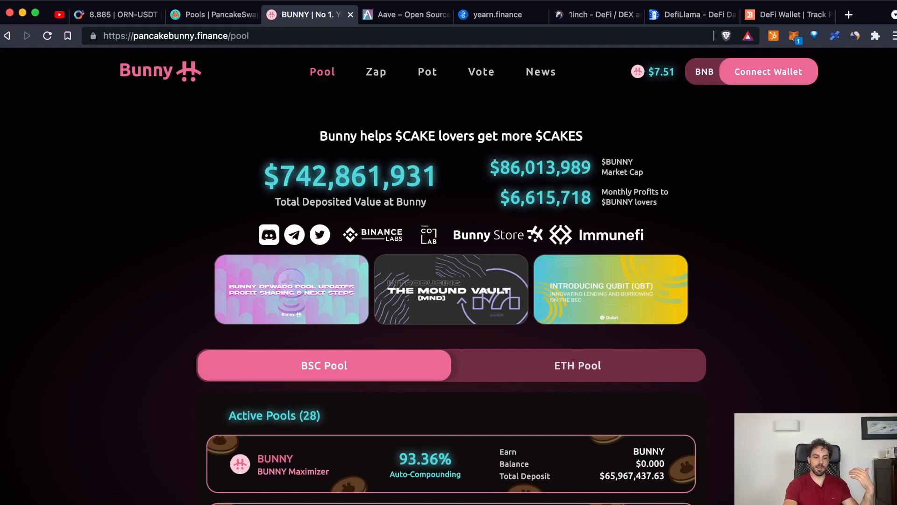
Scroll through PancakeBunny's 28 active BSC pools and back to the top.
scroll(down, 3)
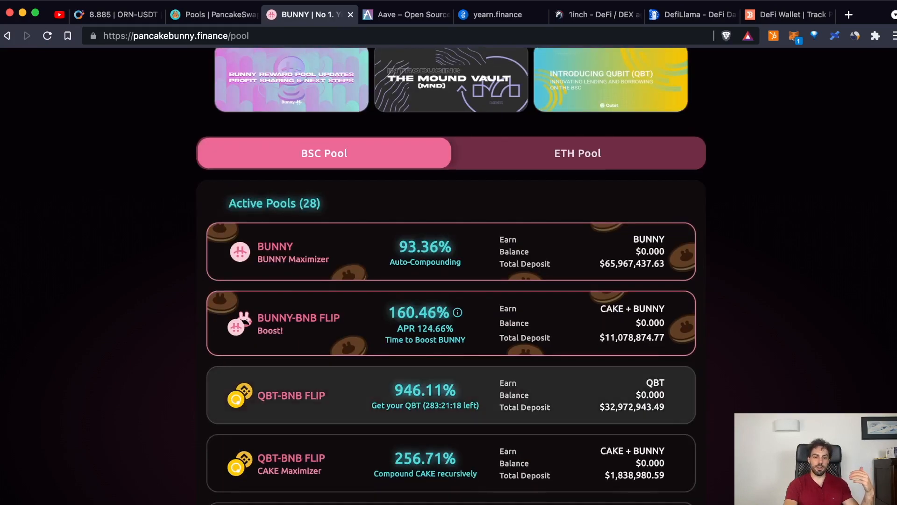
scroll(down, 3)
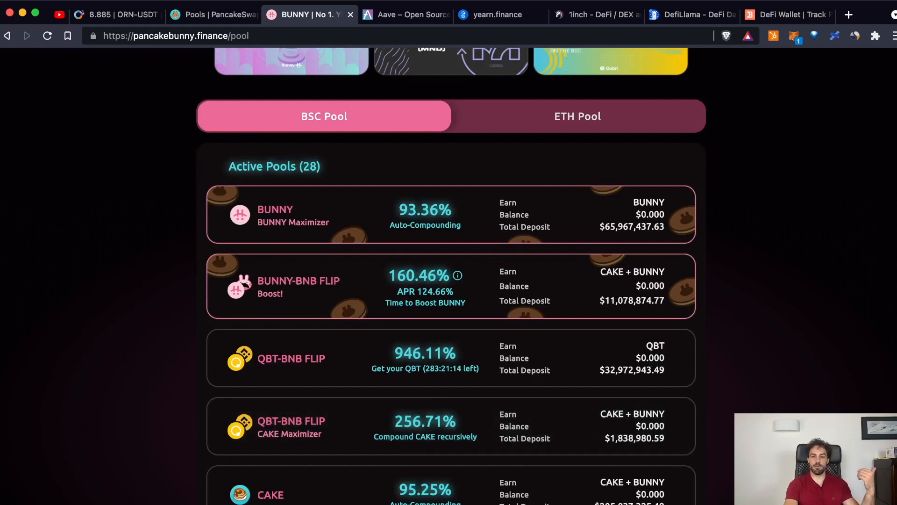
scroll(up, 3)
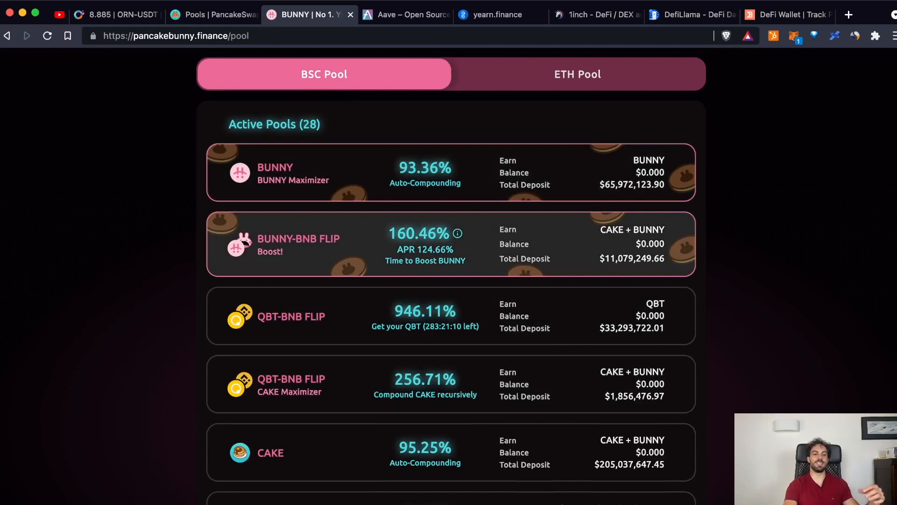
scroll(up, 3)
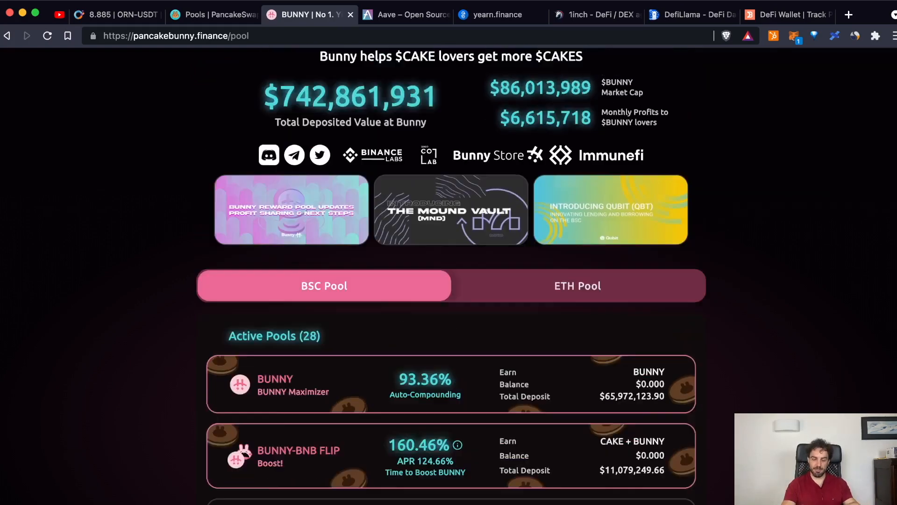
scroll(up, 3)
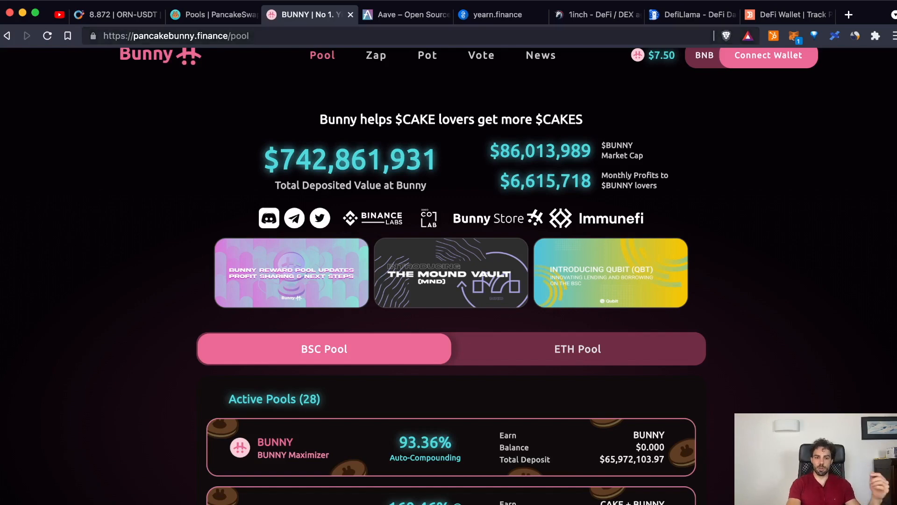
click(406, 14)
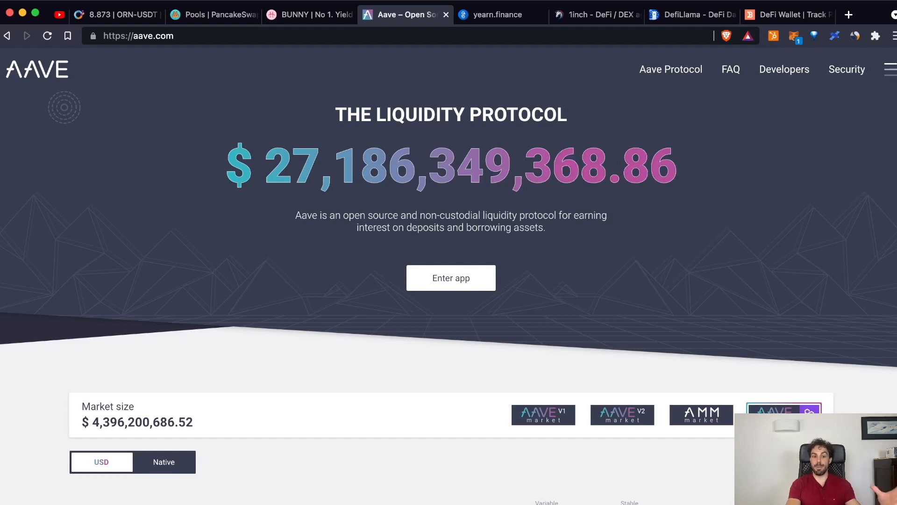
Scroll Aave's home page down to the asset table of deposit and borrow rates.
scroll(down, 3)
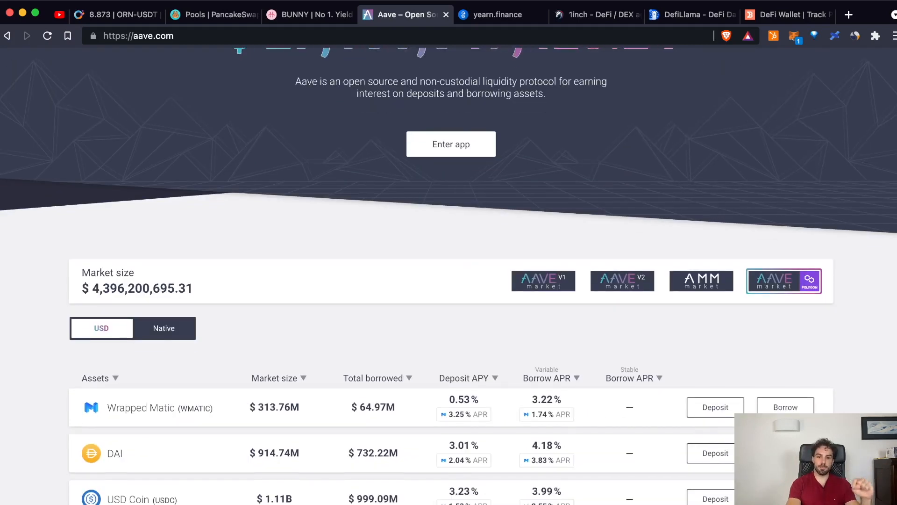
scroll(down, 3)
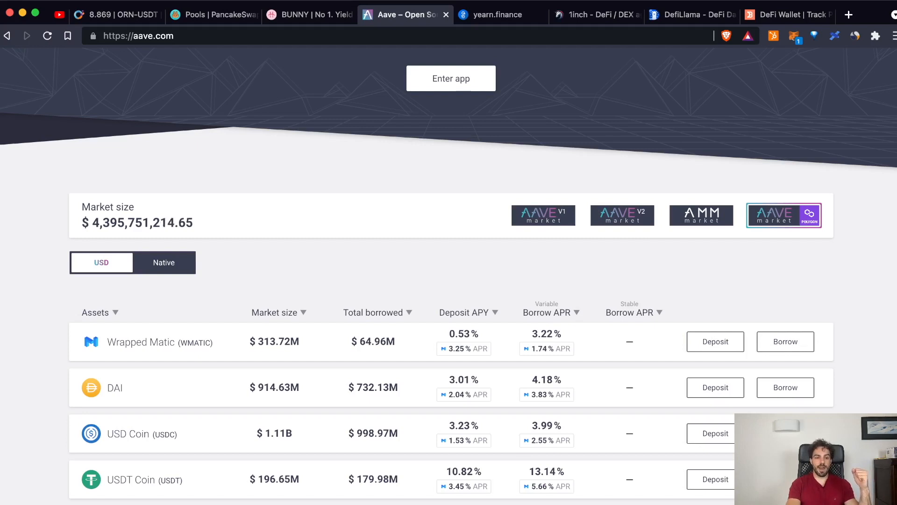
click(492, 14)
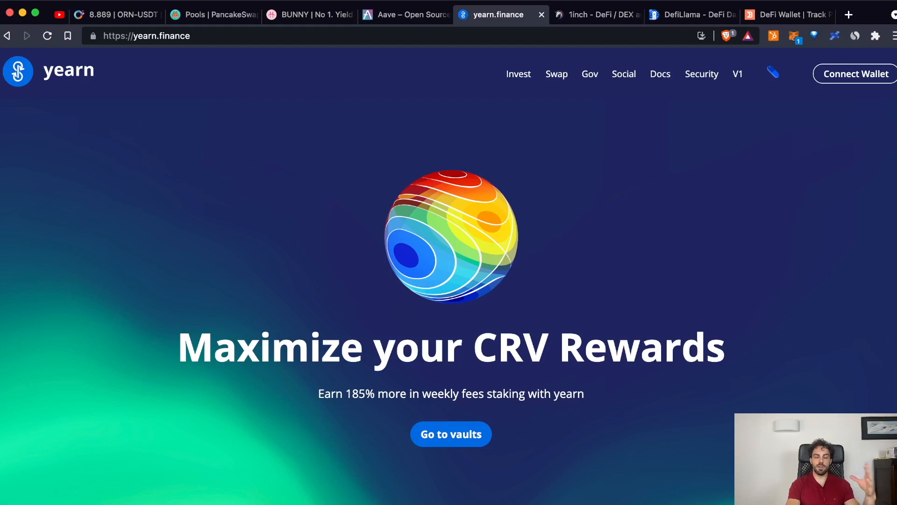
Open yearn's vault list and scroll through yvBOOST, USDC and WBTC net APYs.
click(451, 433)
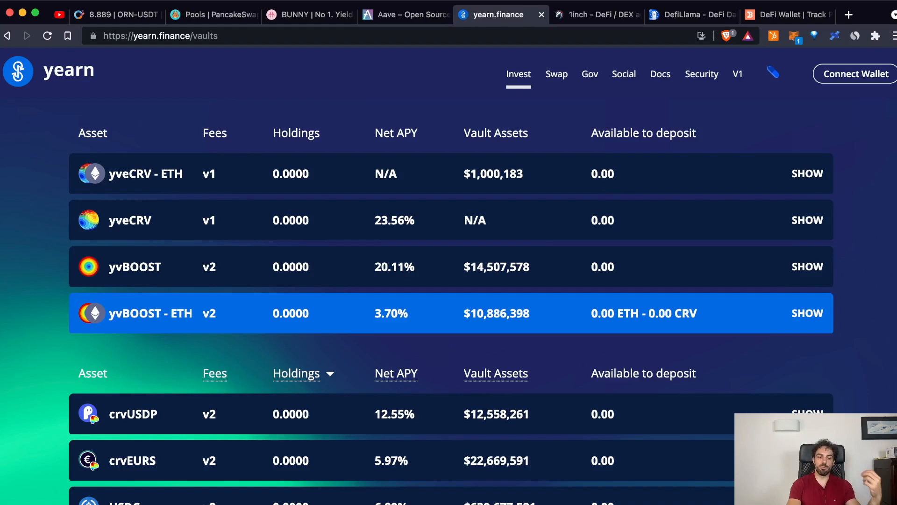
scroll(down, 3)
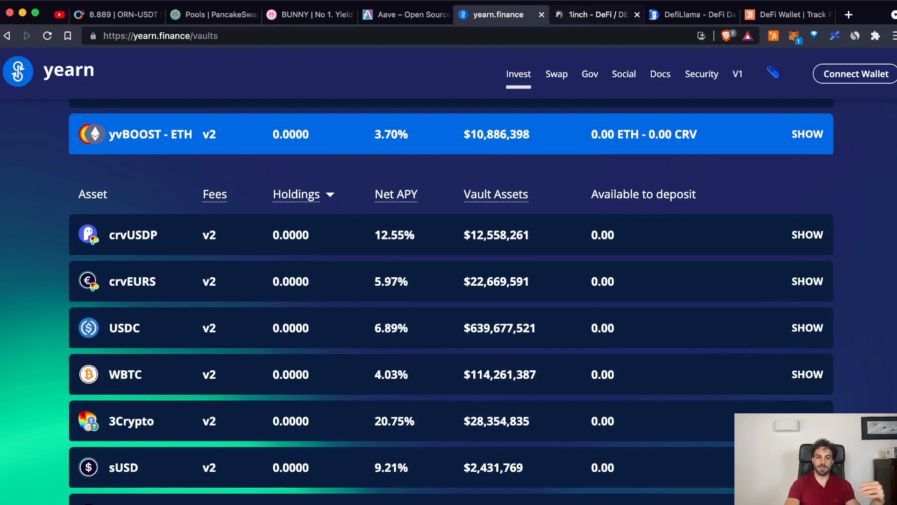
click(595, 14)
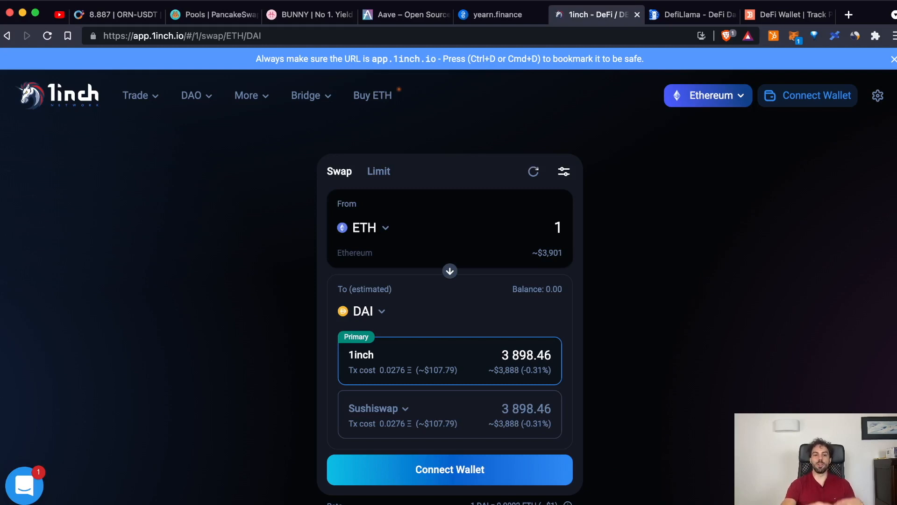
Review the 1 ETH to about 3,898.46 DAI quote routed via 1inch over Sushiswap.
click(533, 171)
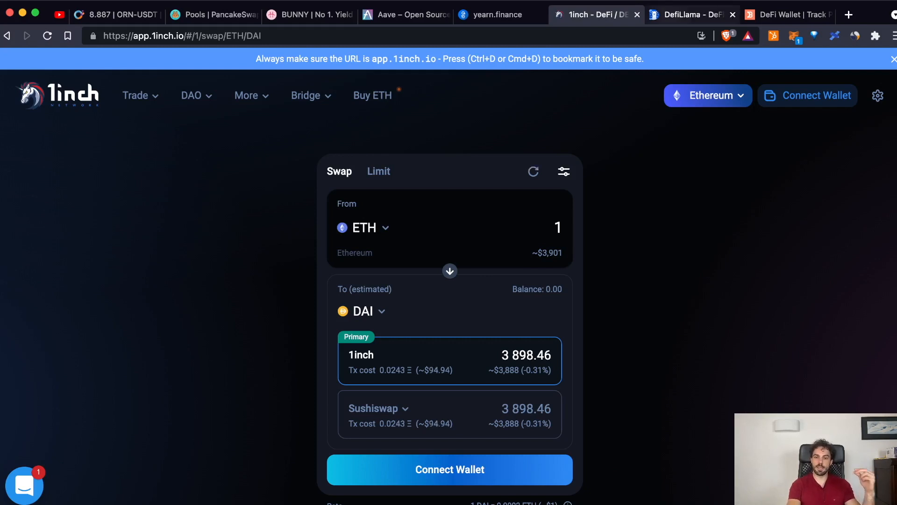
click(689, 15)
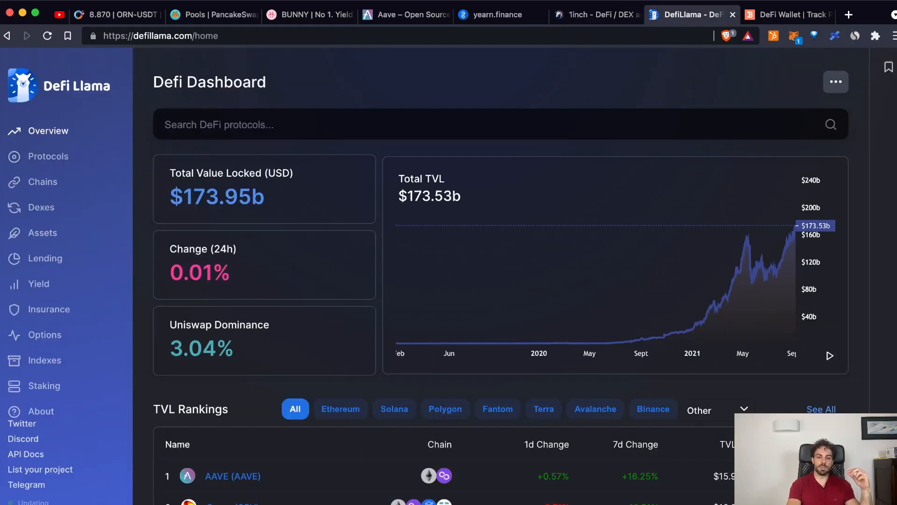
Filter DeFi Llama's TVL rankings to Ethereum, leaving Aave, InstaDApp and Curve on top.
scroll(down, 3)
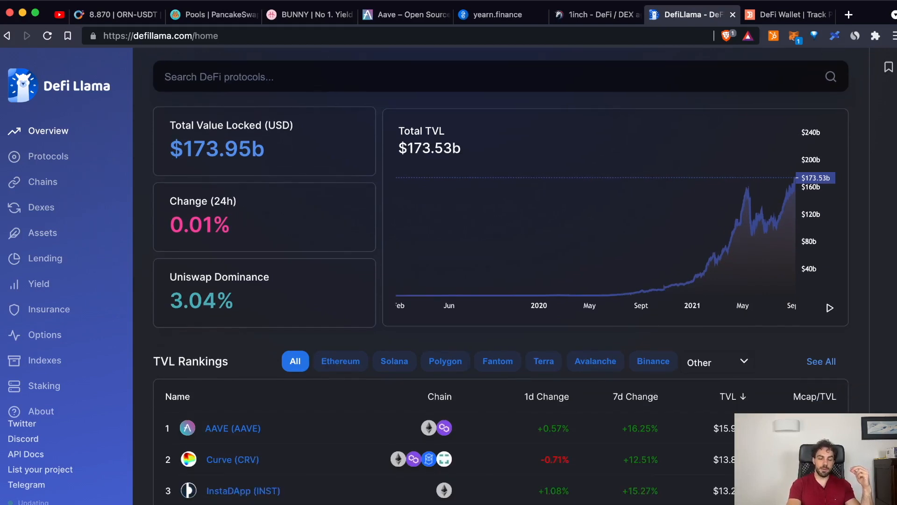
scroll(down, 3)
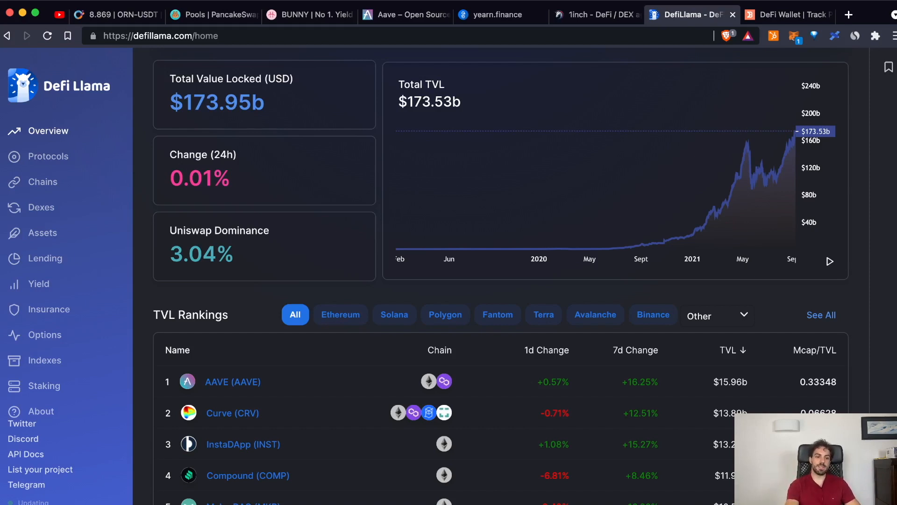
click(339, 315)
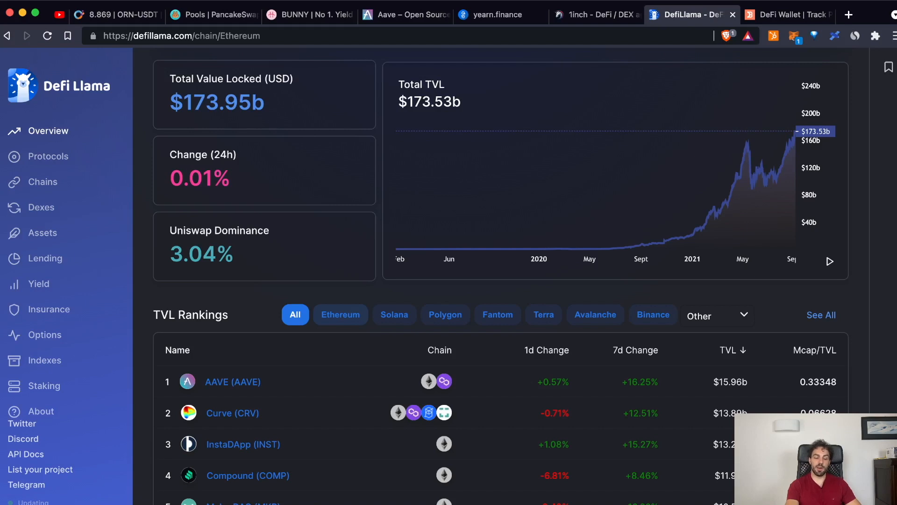
click(340, 315)
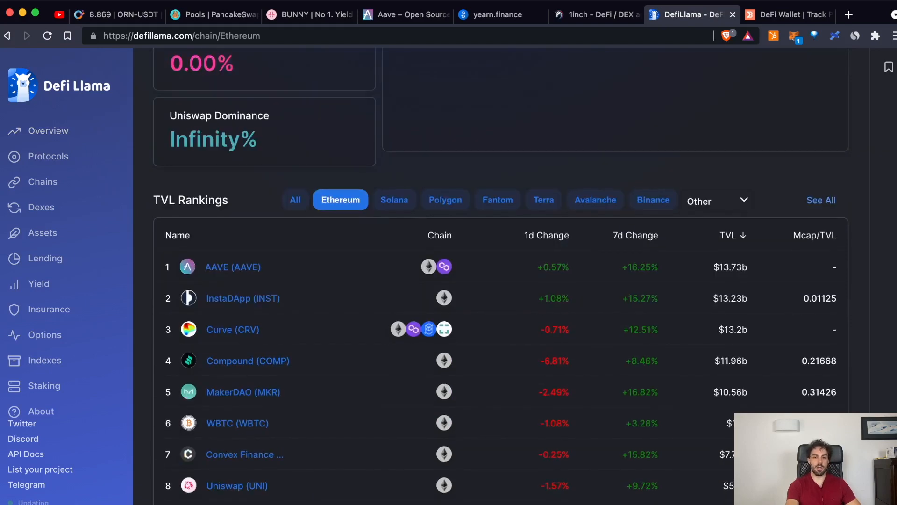
scroll(up, 3)
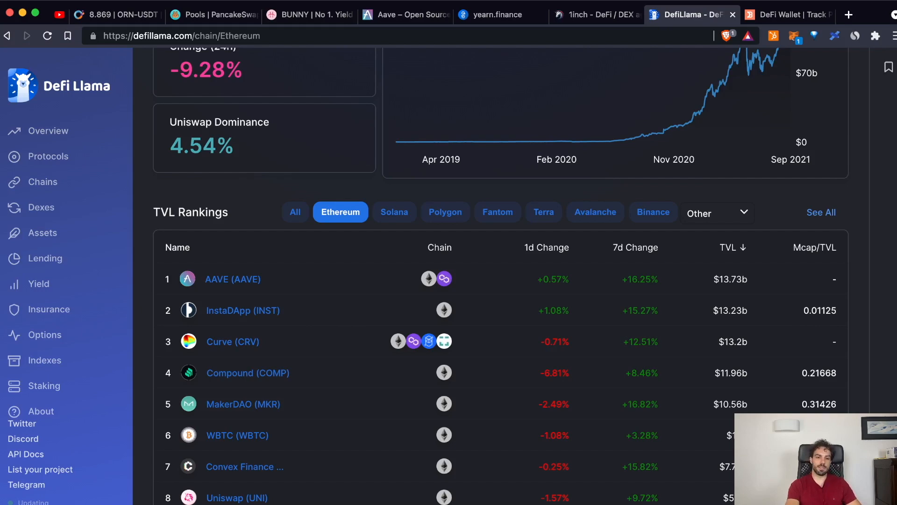
View Curve's protocol page ($13.9b TVL, Dexes, CRV token), then return to the dashboard.
click(233, 341)
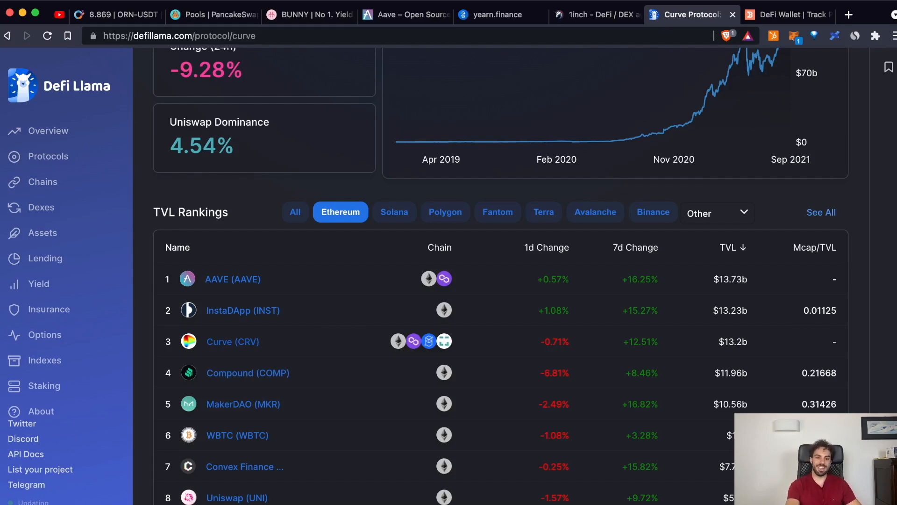
scroll(down, 3)
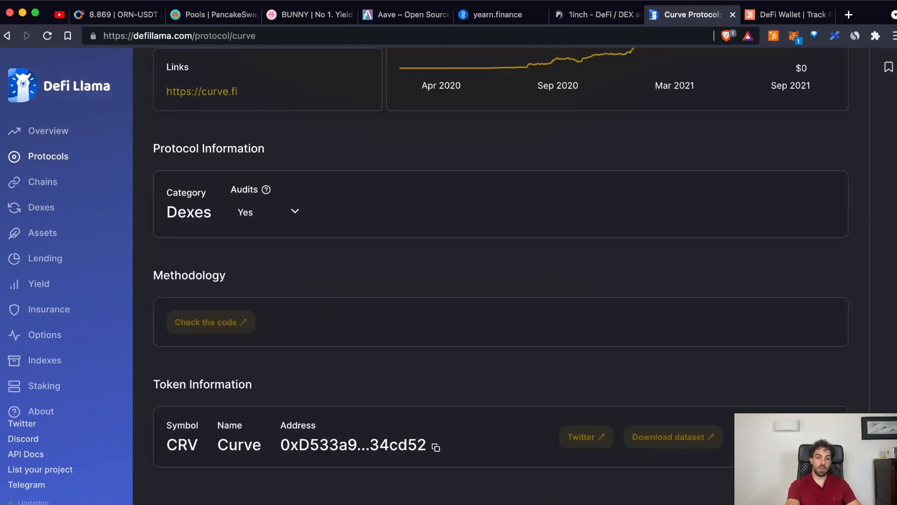
scroll(up, 3)
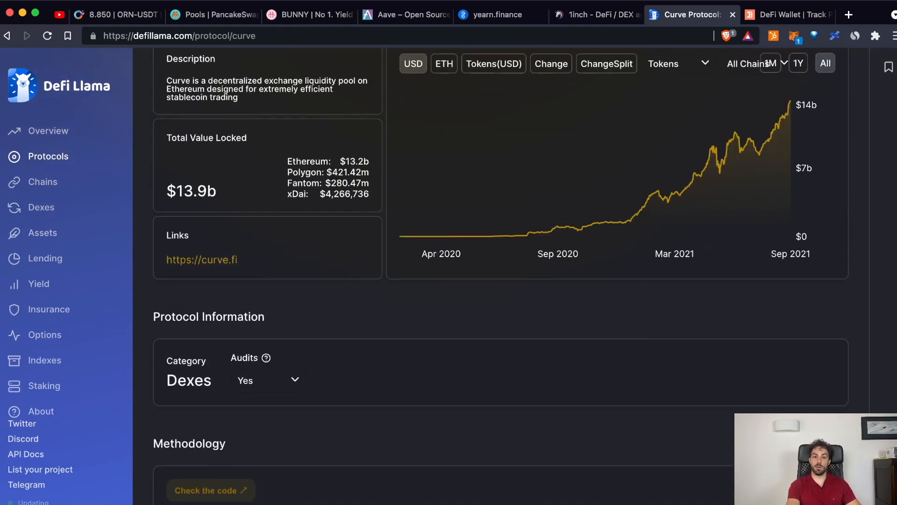
click(49, 130)
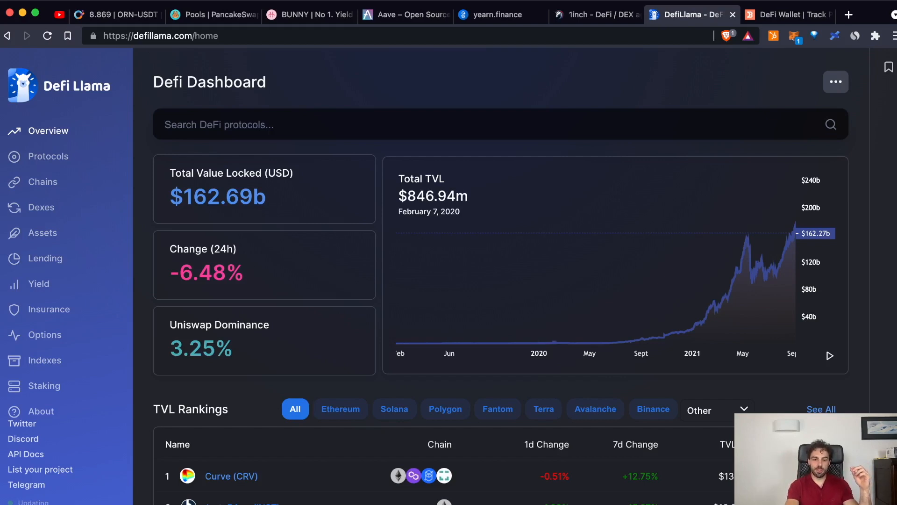
mouse_move(624, 341)
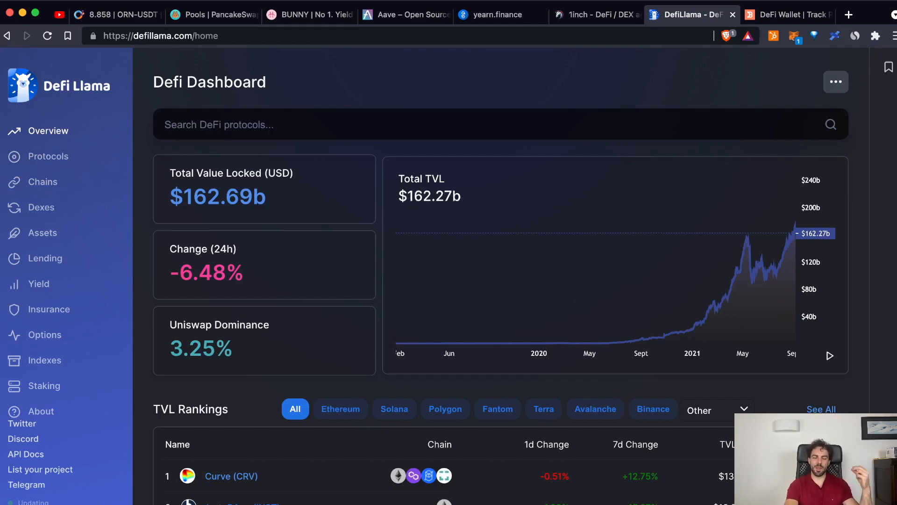
Switch to DeBank's DeFi List ranking Aave V2, Curve and Compound by deposits.
click(787, 14)
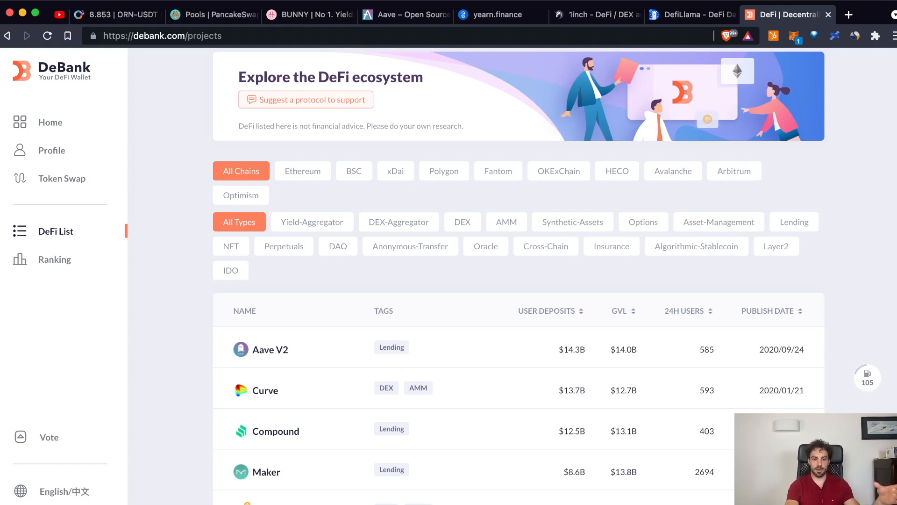
Filter DeBank's DeFi List to Ethereum and Yield-Aggregator, led by Convex, Yearn V2, Badger DAO.
click(303, 170)
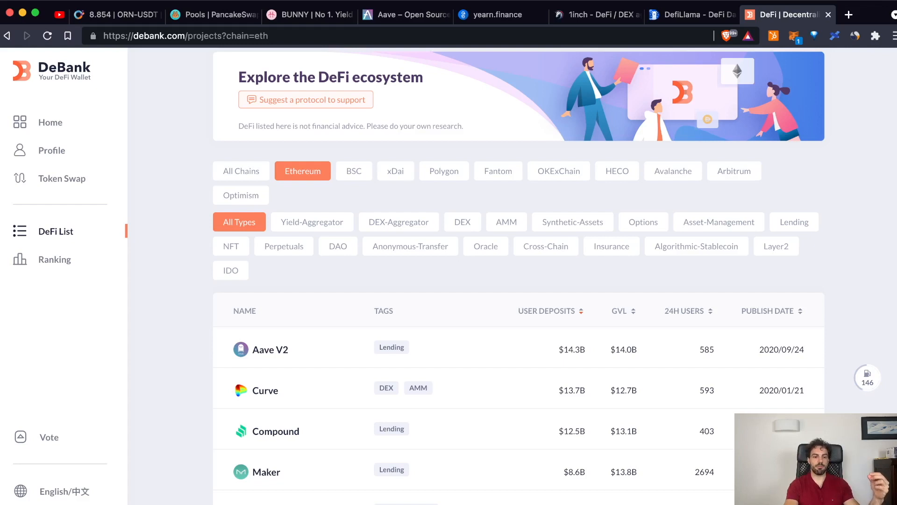
click(311, 222)
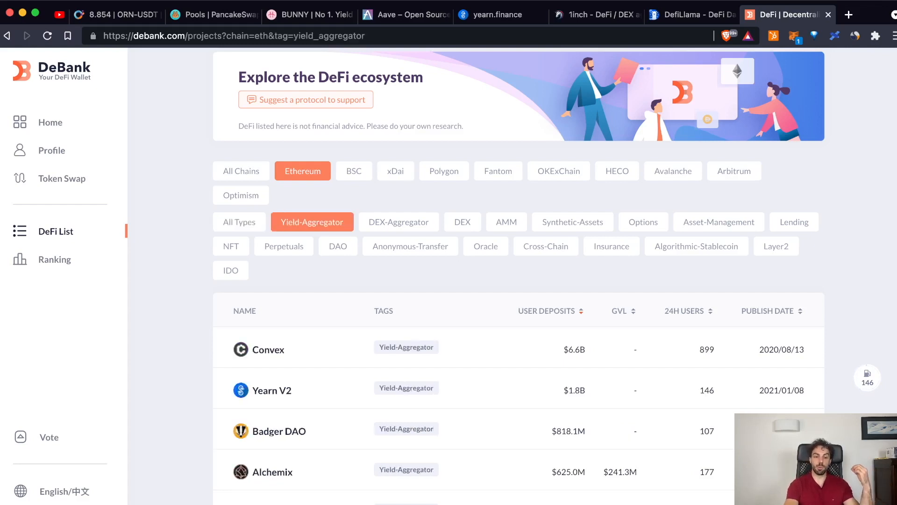
scroll(down, 3)
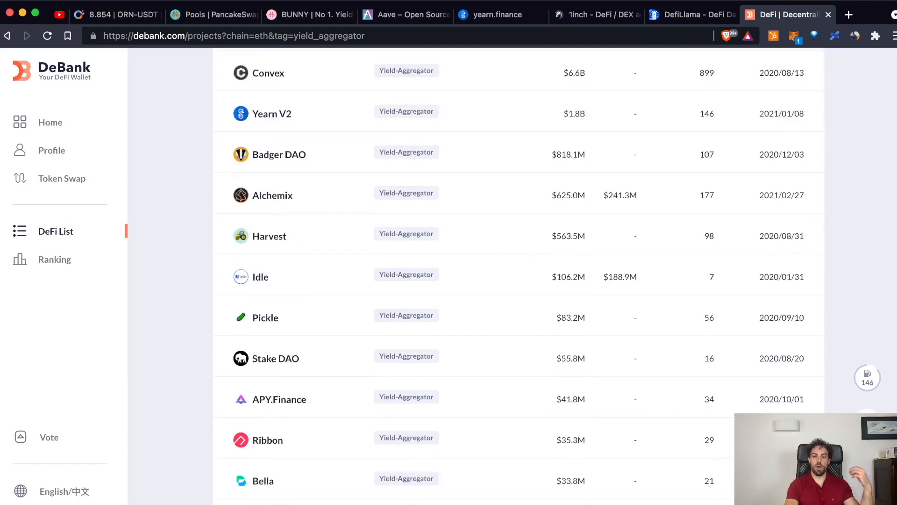
scroll(up, 3)
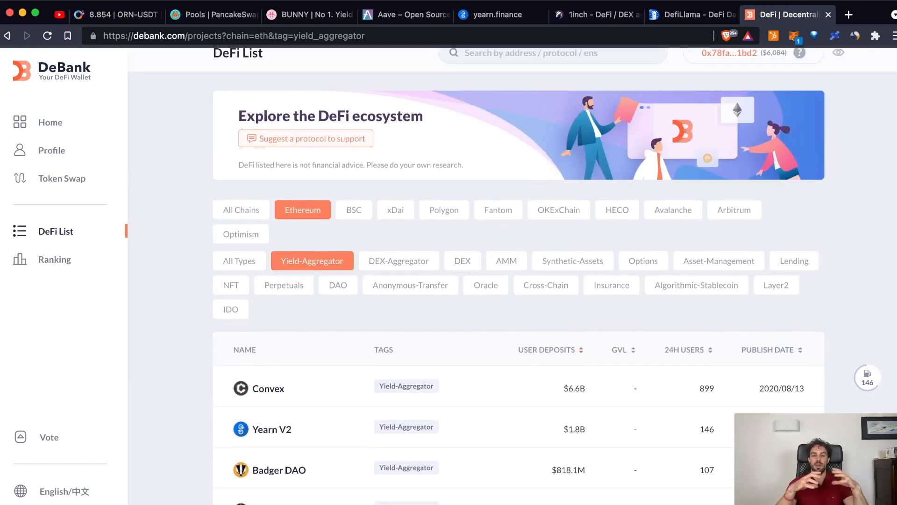